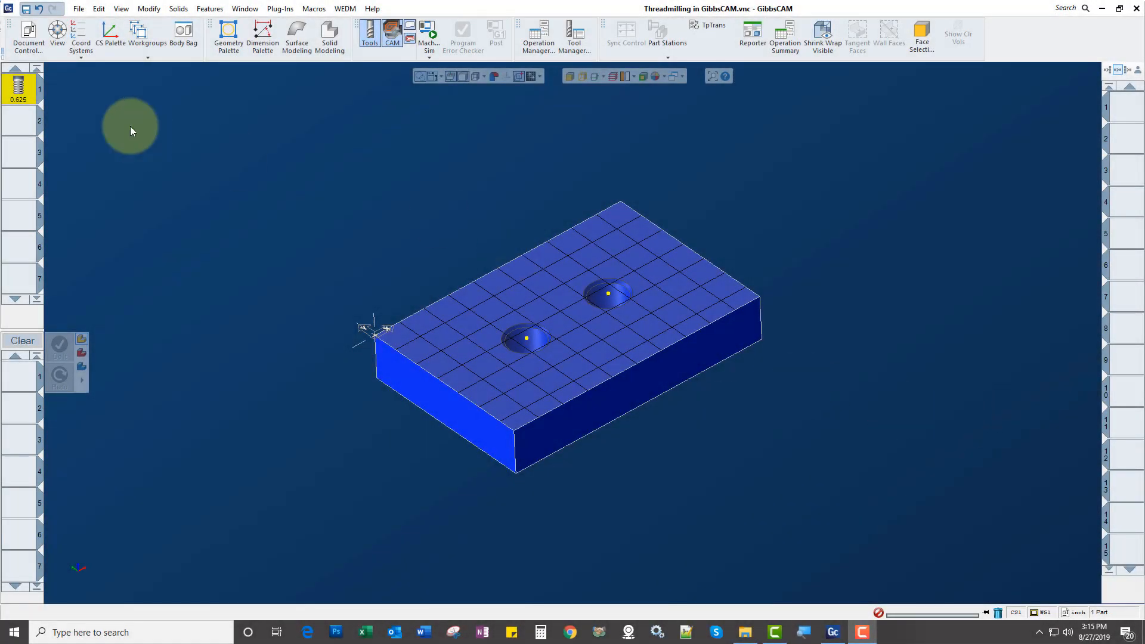
# Bring up Milling Tool #1, the 0.625 thread mill with 14 TPI and 8 teeth.
pyautogui.doubleClick(17, 87)
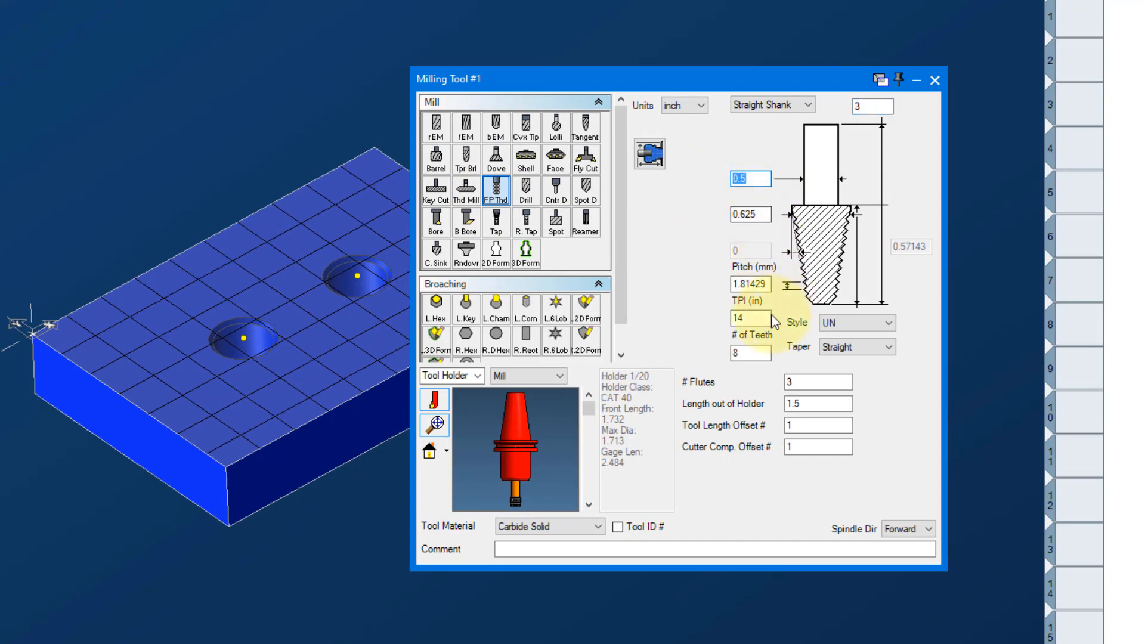
pyautogui.click(748, 319)
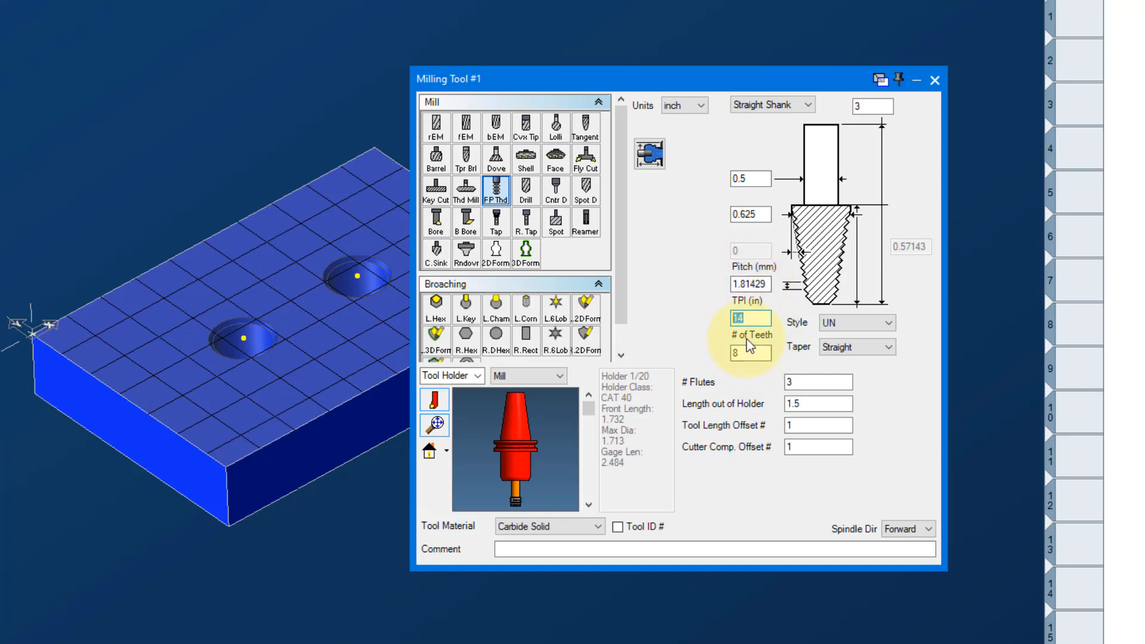
pyautogui.moveTo(515, 566)
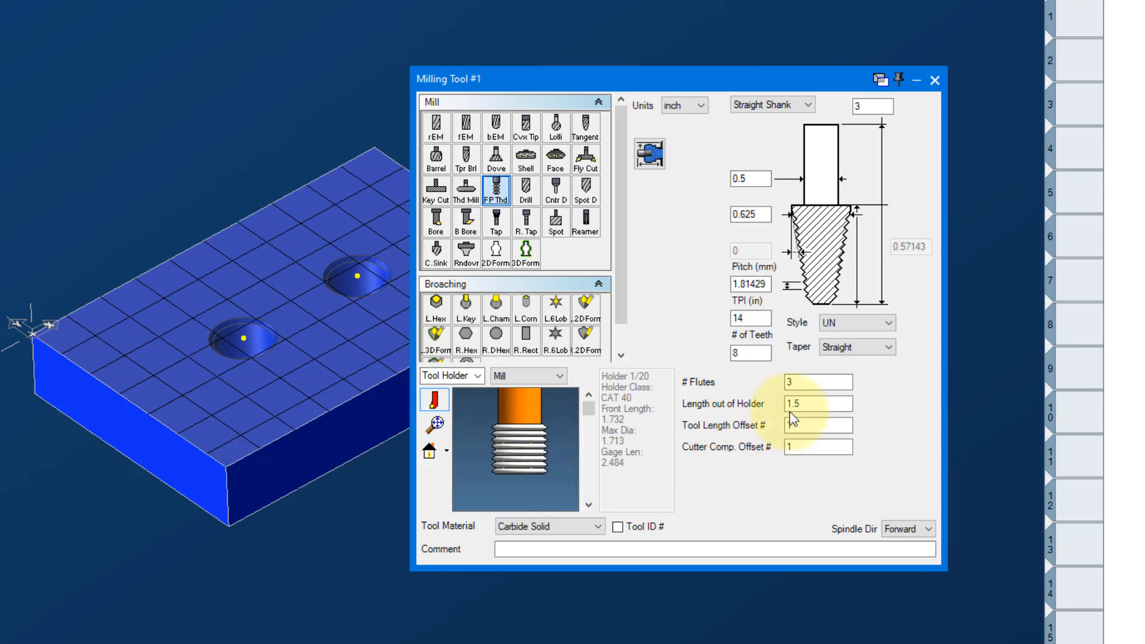
pyautogui.click(816, 382)
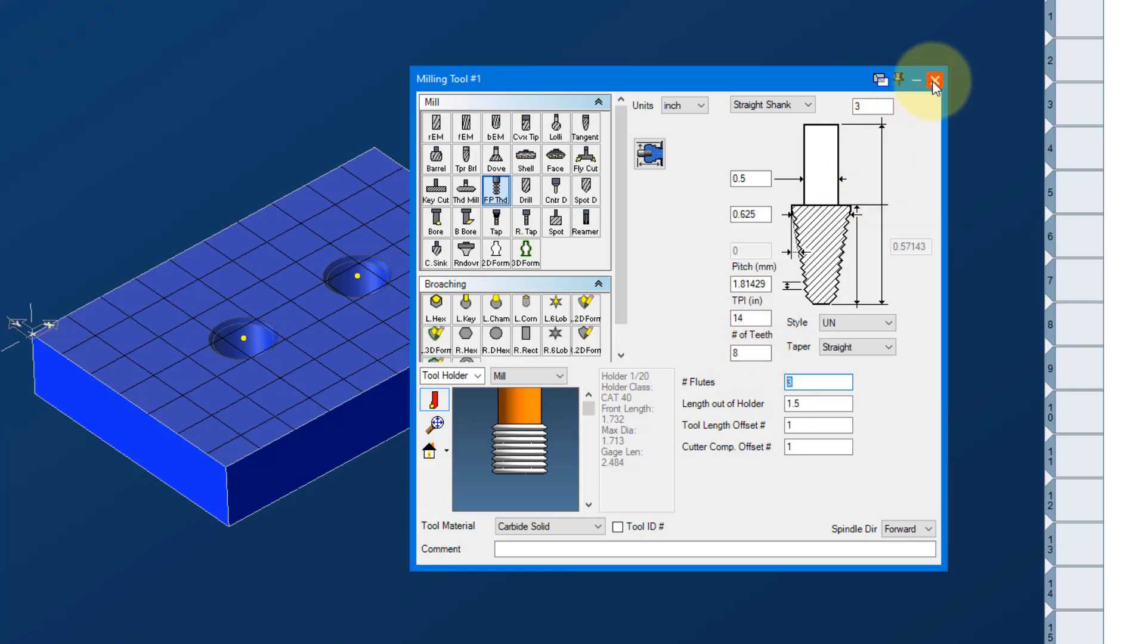
# Review Process #1 Threading: finish 0.875, material 0.8125, clearance 0.71875, overlap 0.03.
pyautogui.click(935, 79)
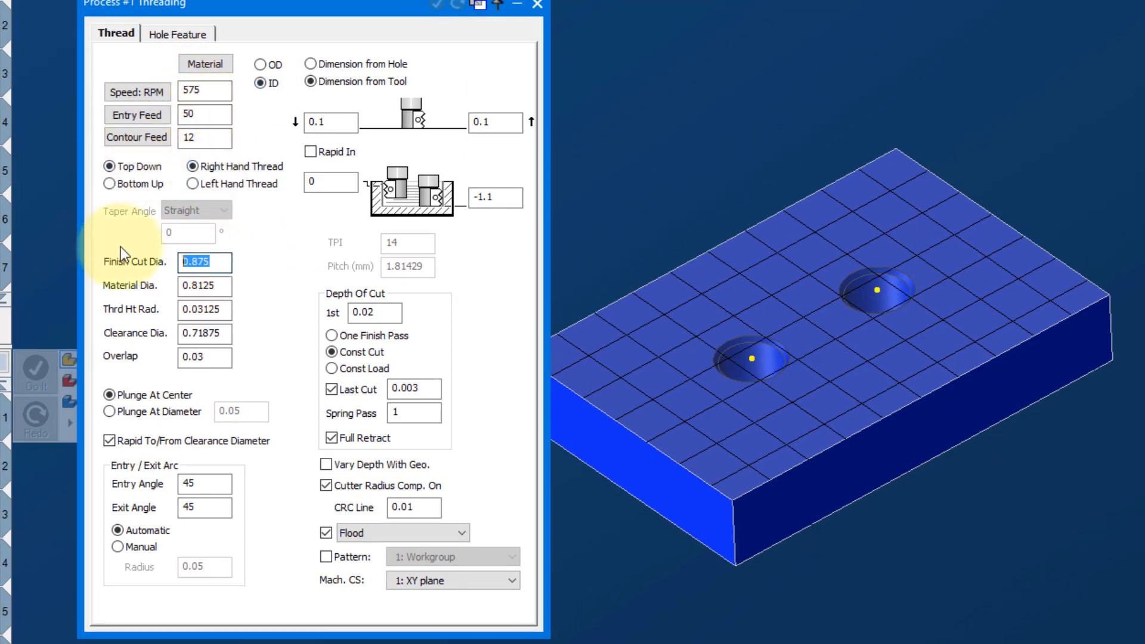
pyautogui.moveTo(295, 310)
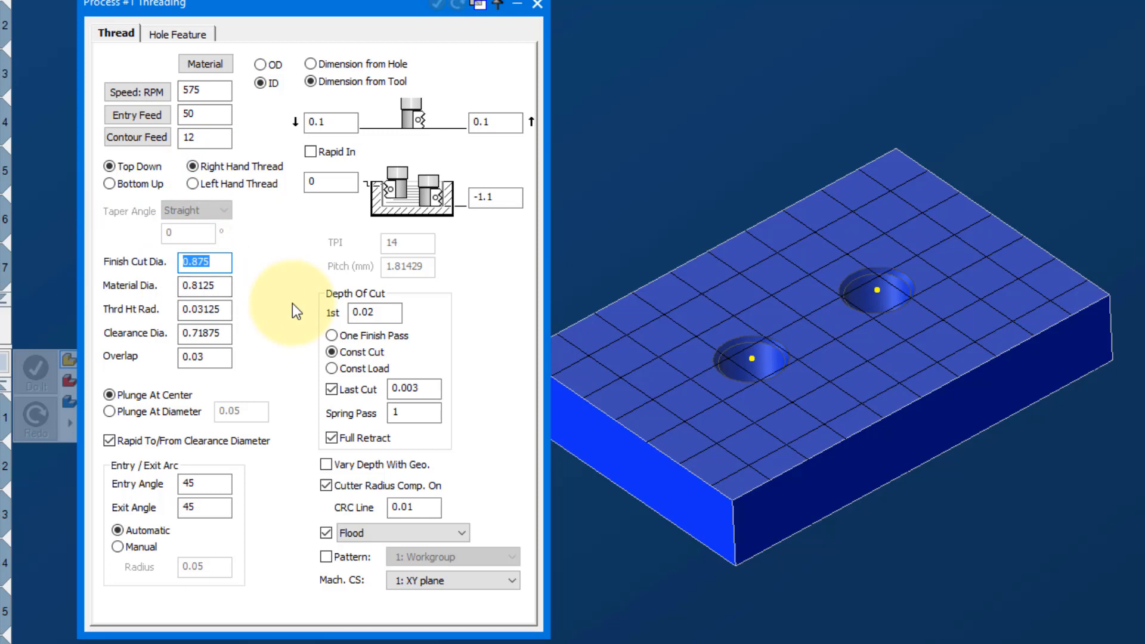
pyautogui.click(204, 285)
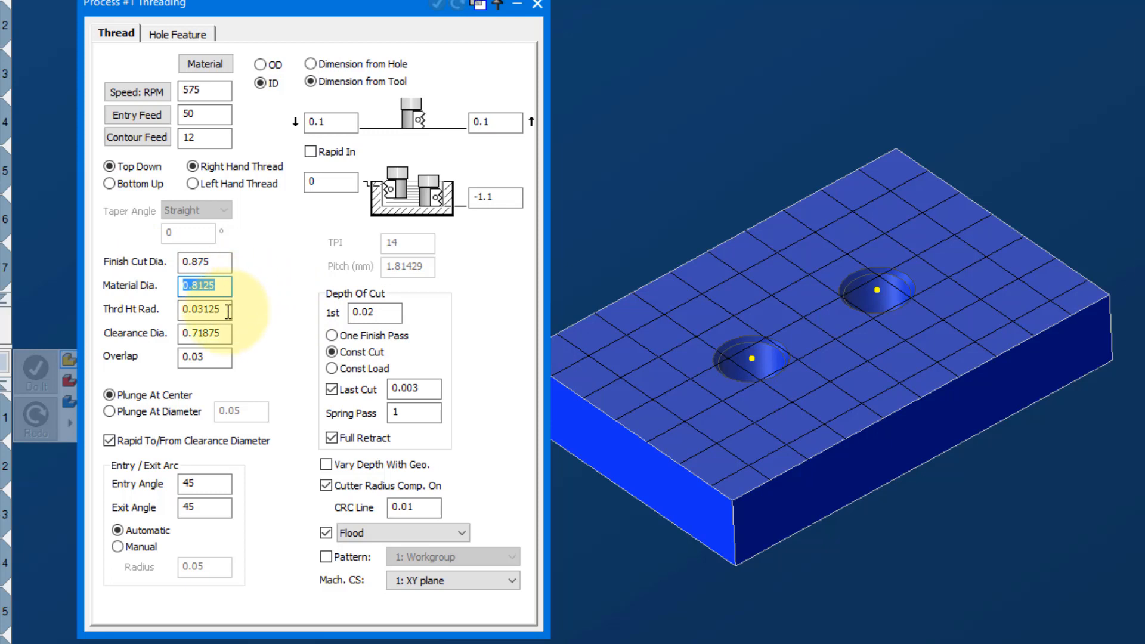
pyautogui.click(203, 332)
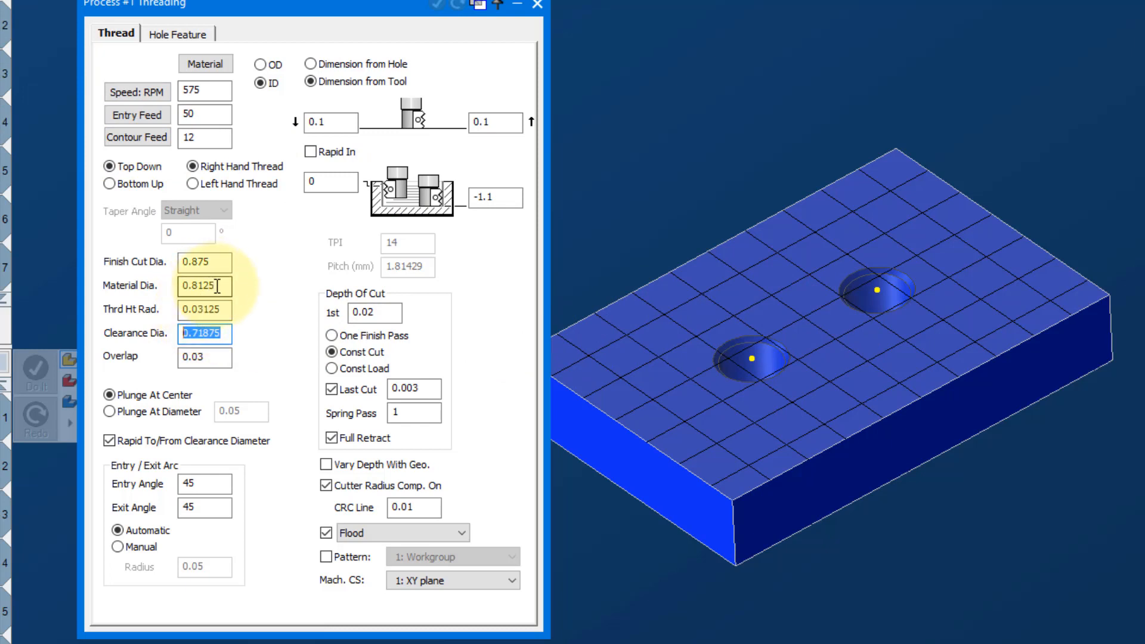
pyautogui.click(204, 285)
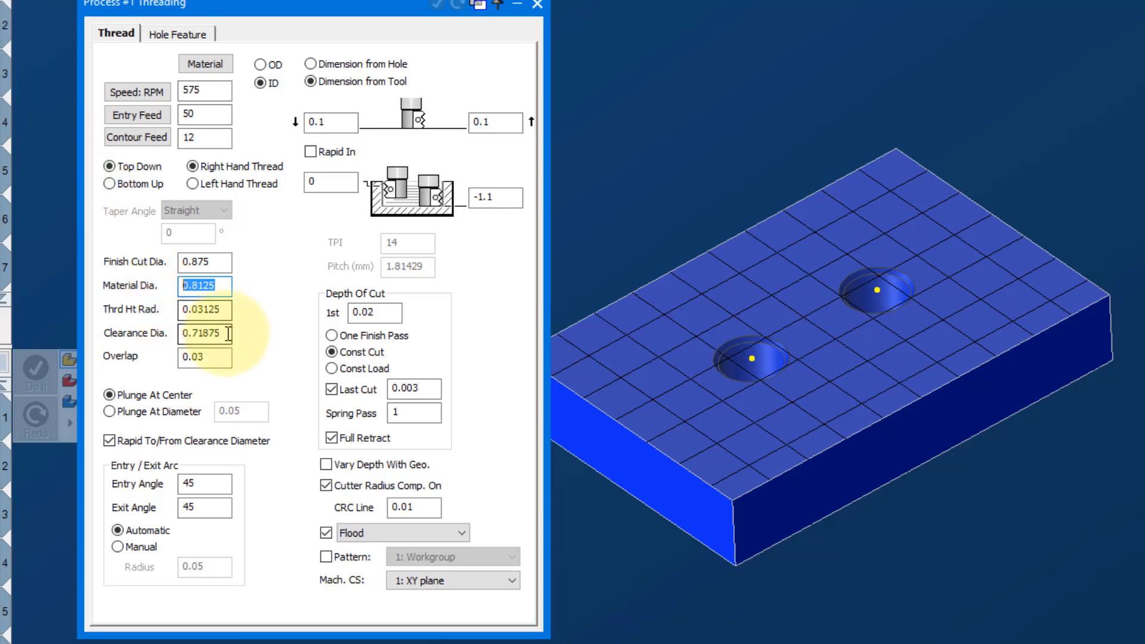
pyautogui.click(204, 333)
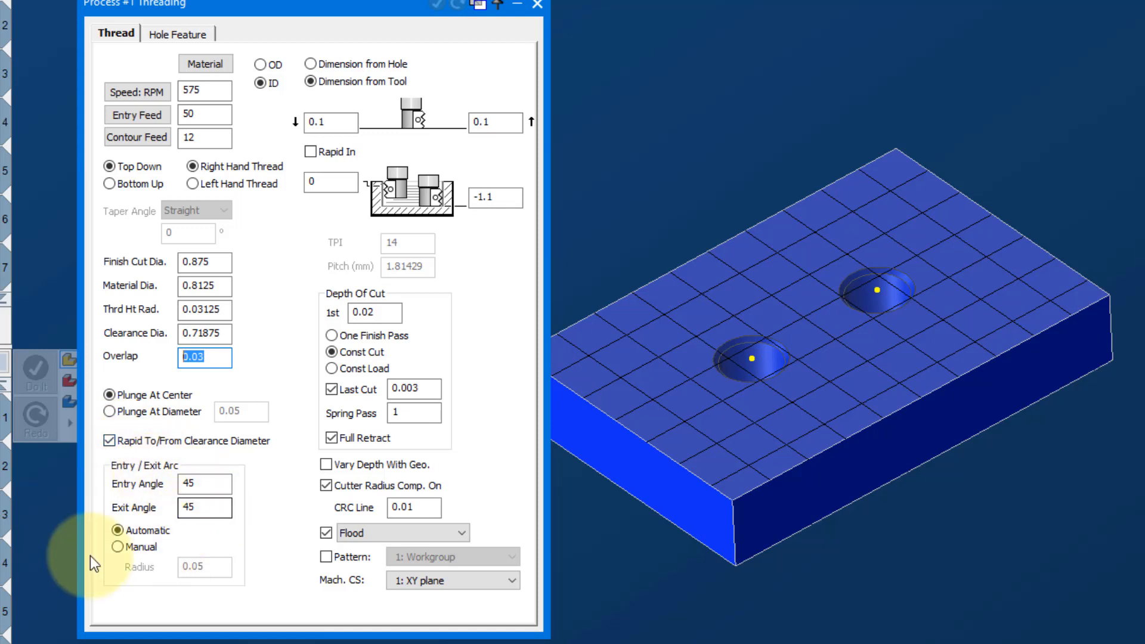
pyautogui.click(116, 547)
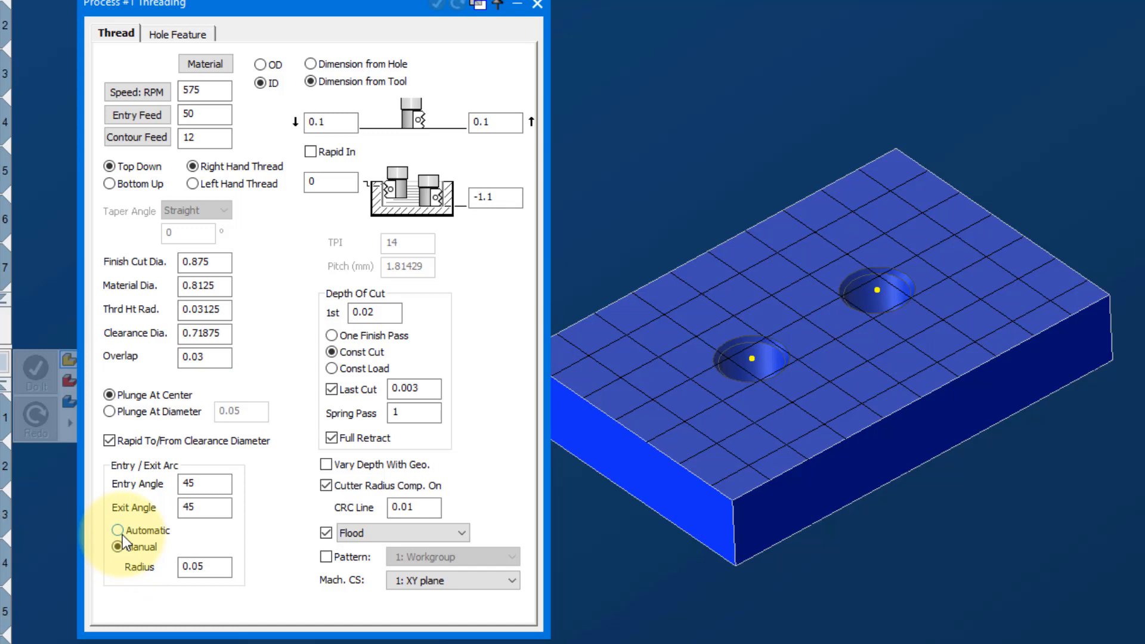
pyautogui.click(116, 529)
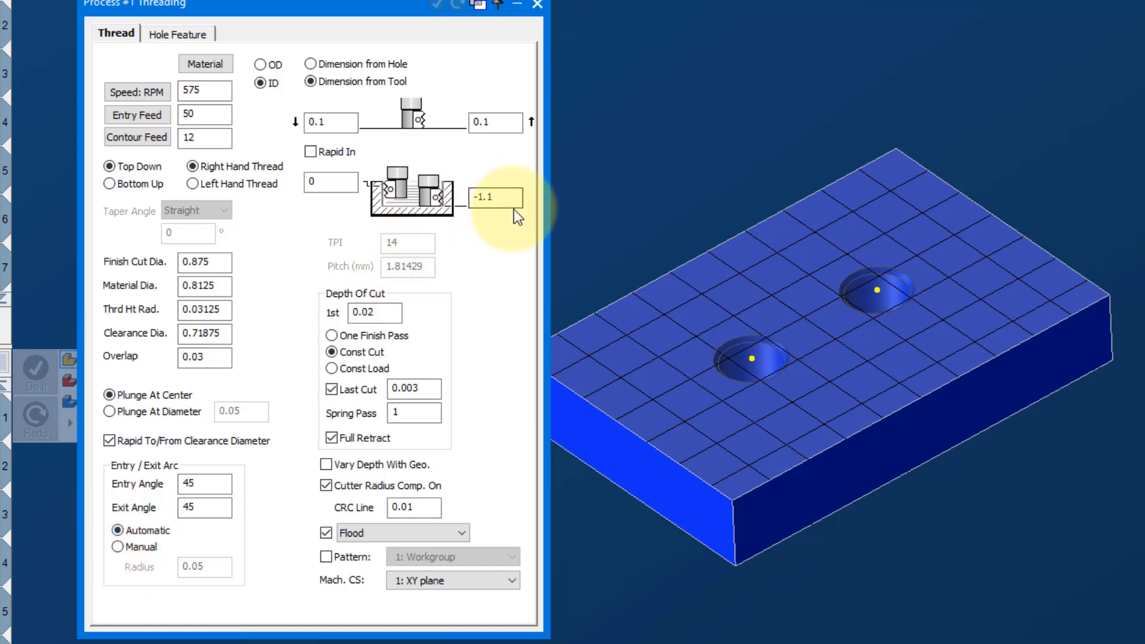
pyautogui.click(375, 312)
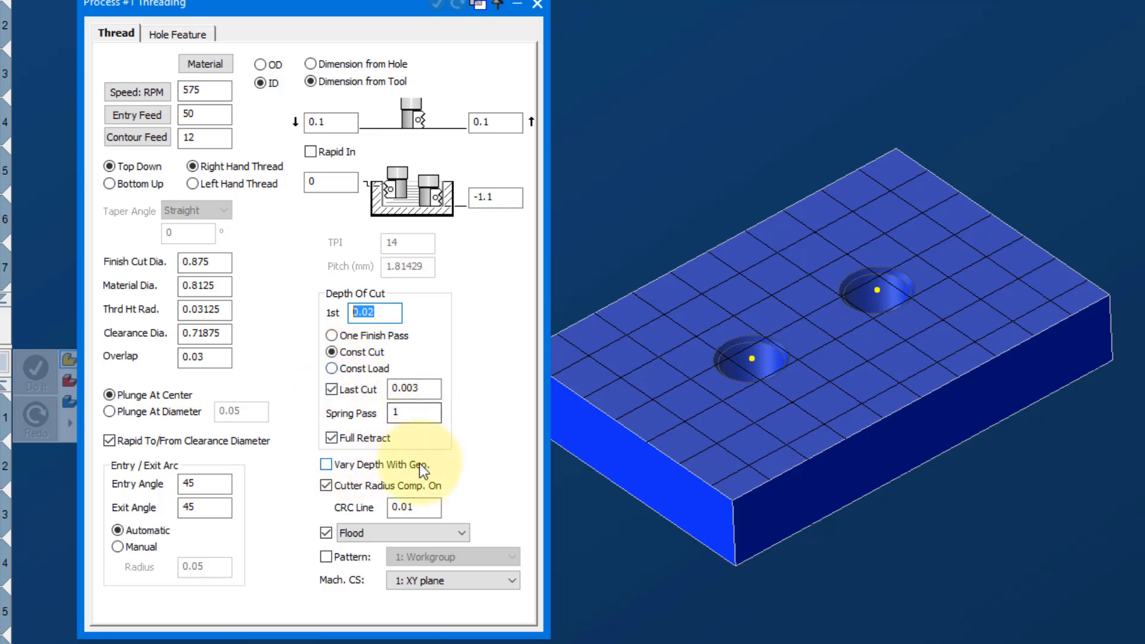
pyautogui.click(414, 507)
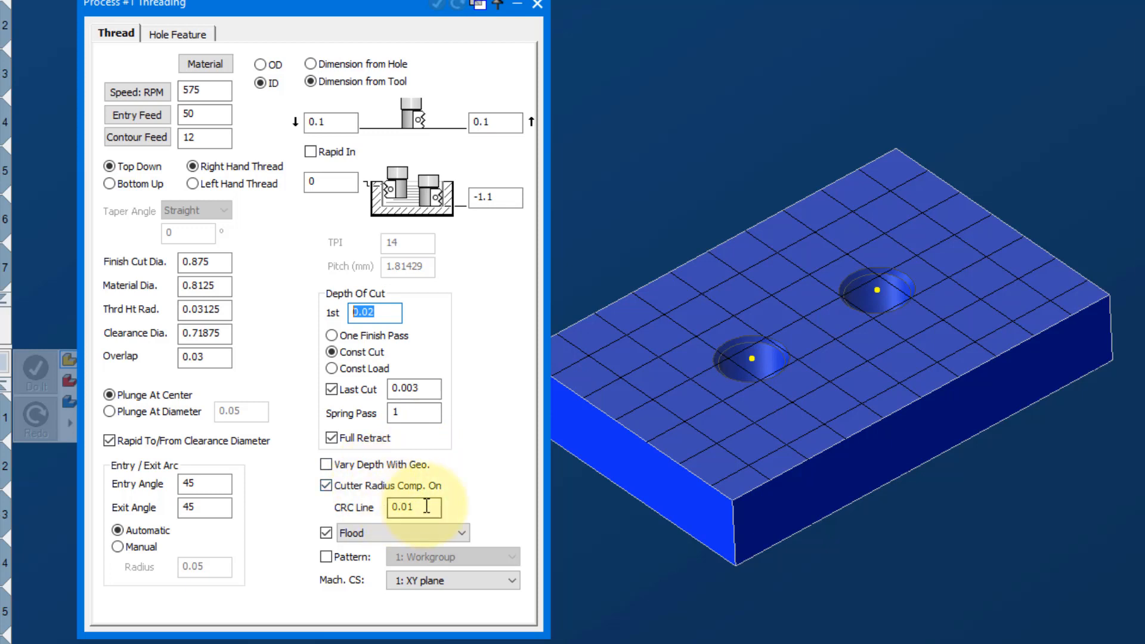
pyautogui.click(414, 508)
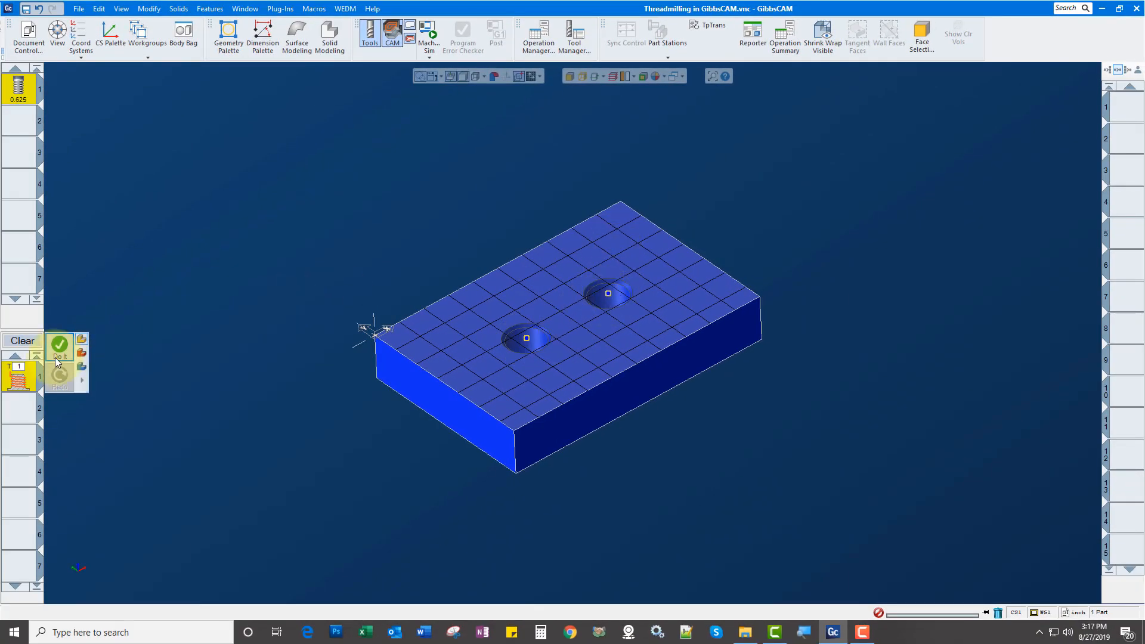
# Generate the threading toolpath and run Machine Sim to the end, adjusting playback speed.
pyautogui.click(59, 344)
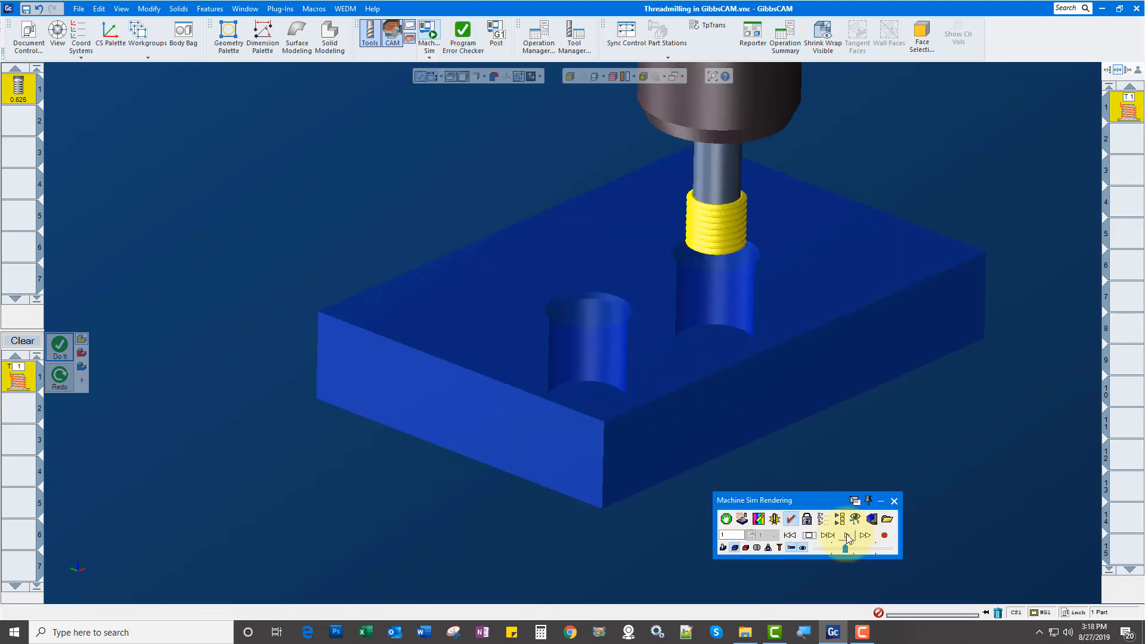
pyautogui.click(847, 535)
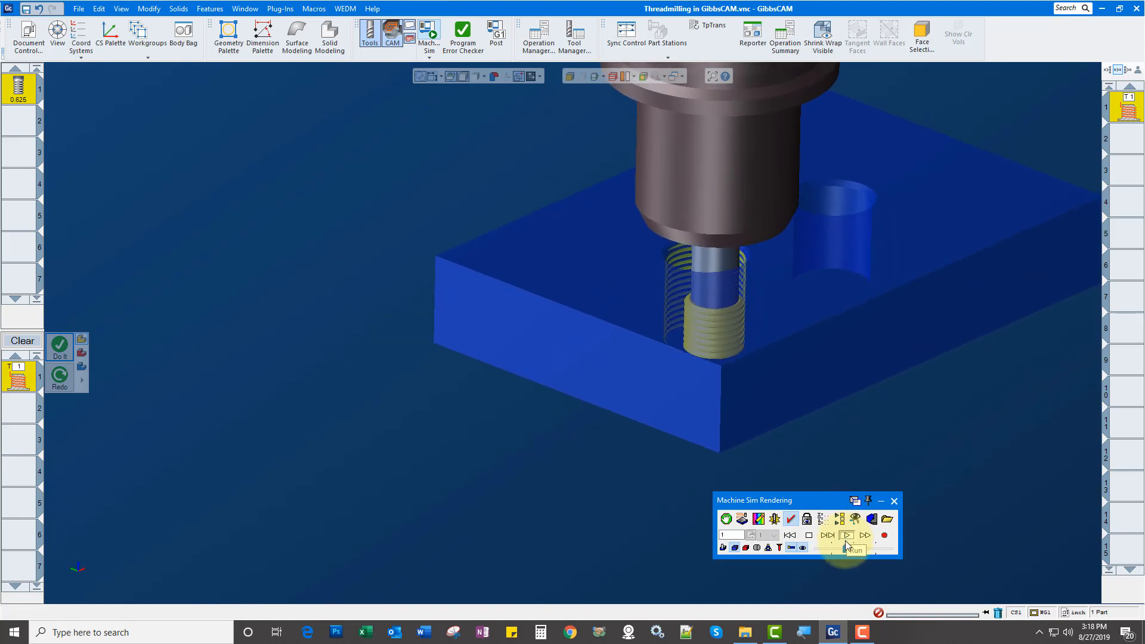
pyautogui.click(846, 535)
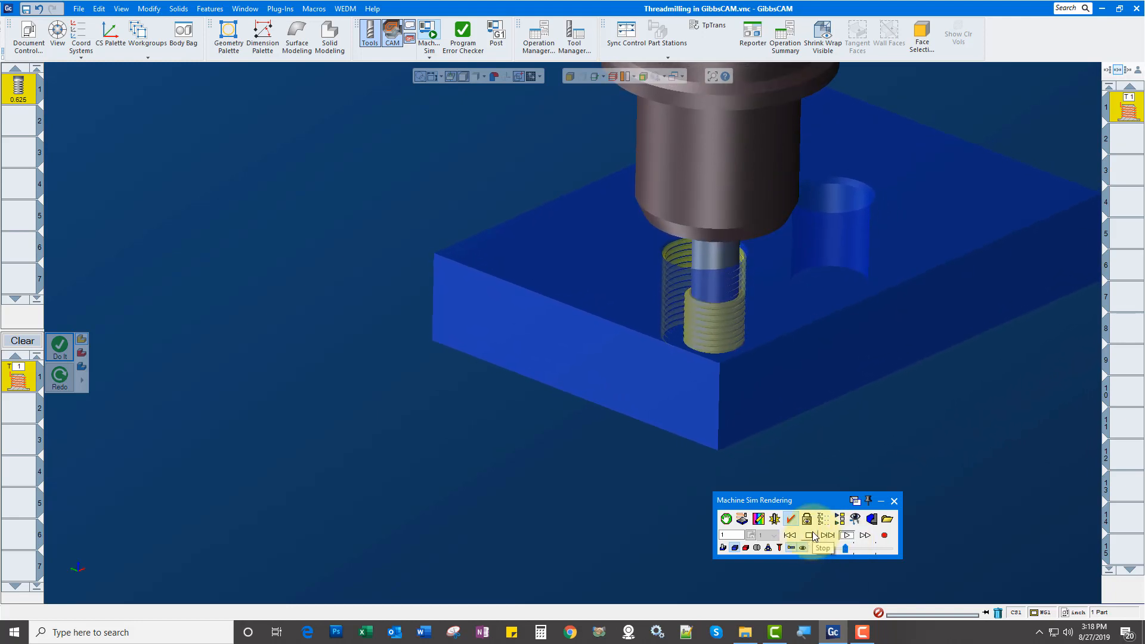
pyautogui.click(847, 536)
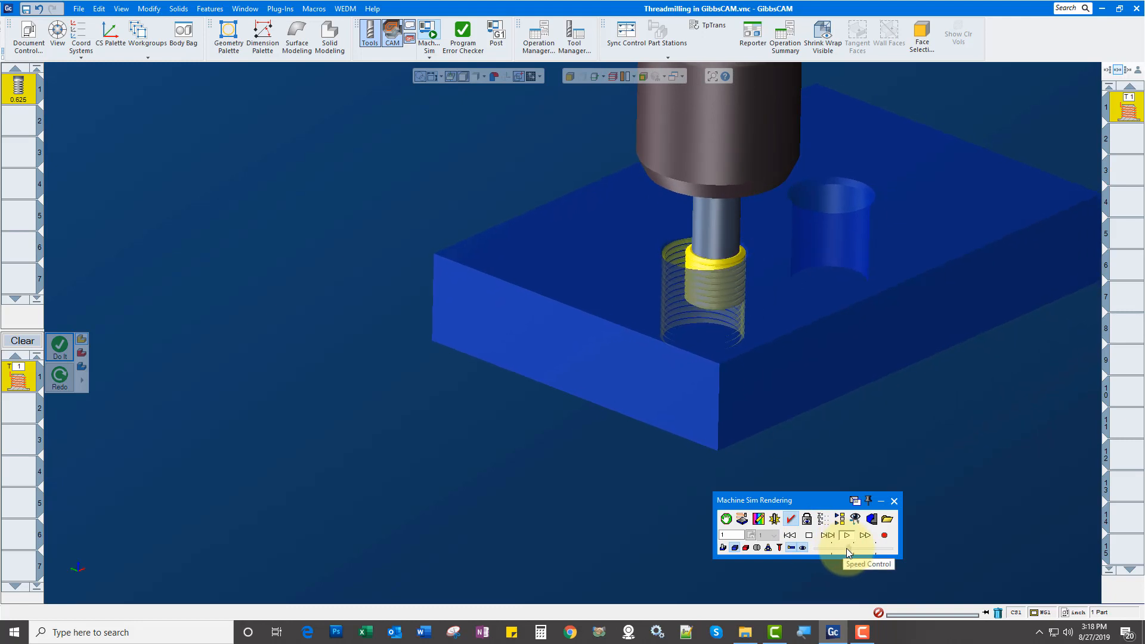
pyautogui.click(847, 536)
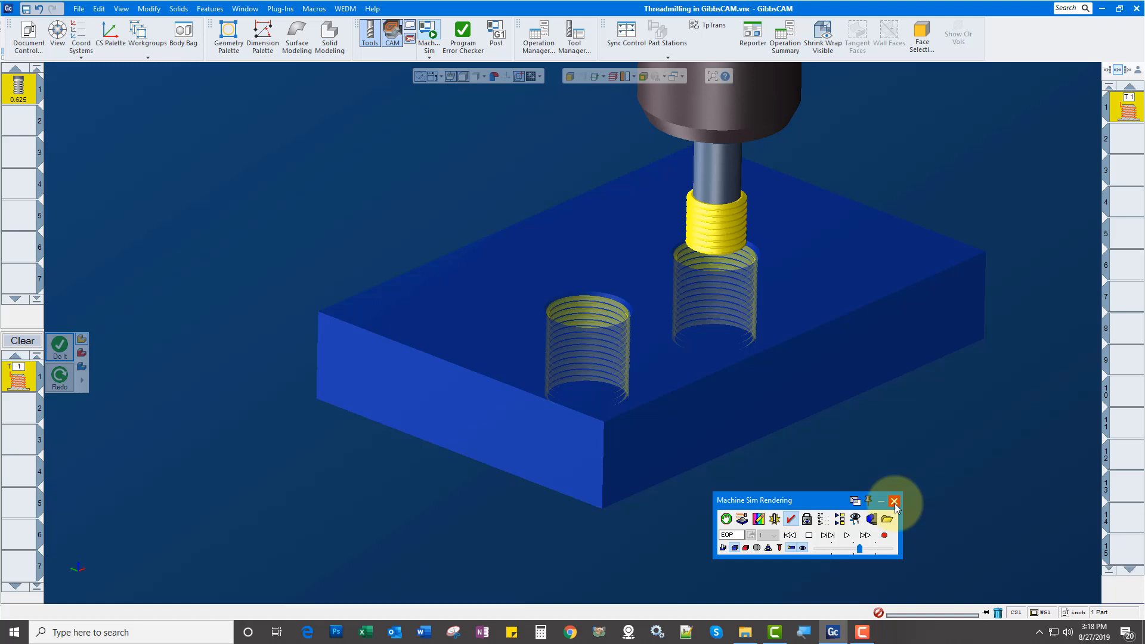
# Close Machine Sim and show the list of simulation modes.
pyautogui.click(893, 499)
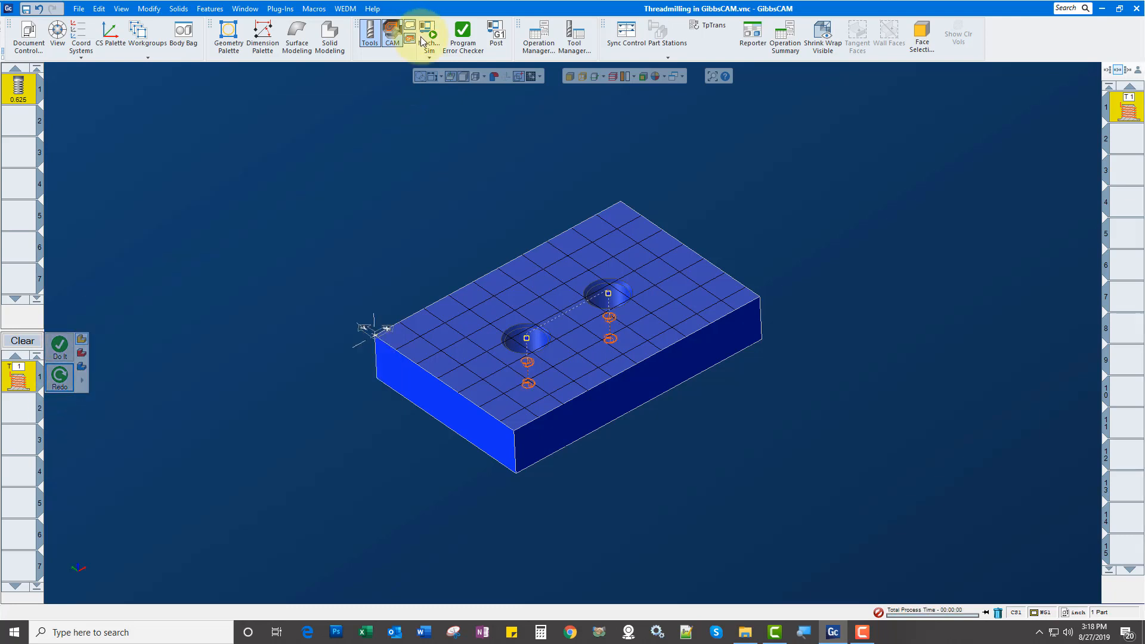
pyautogui.click(430, 33)
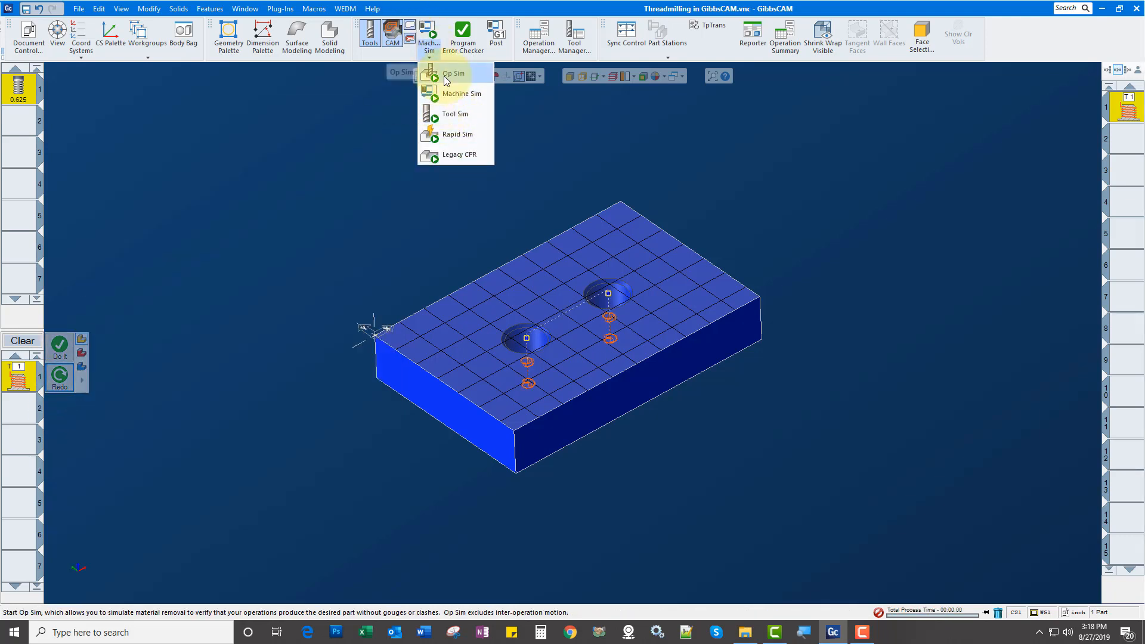
# Run Op Sim at higher speed until threads are cut in both holes.
pyautogui.click(453, 73)
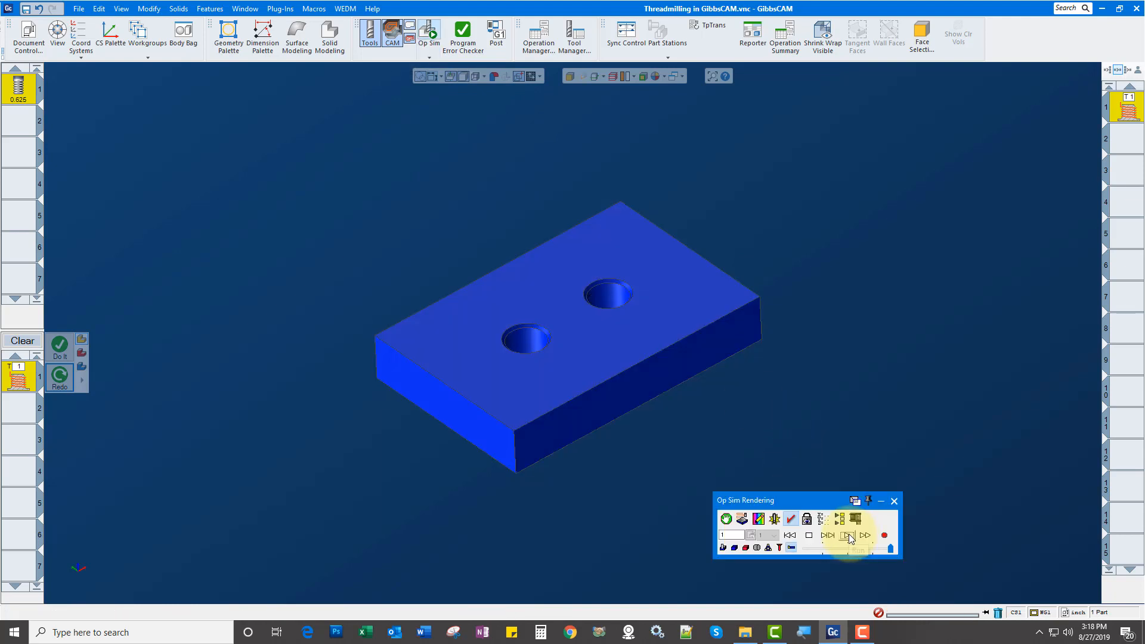
pyautogui.click(845, 536)
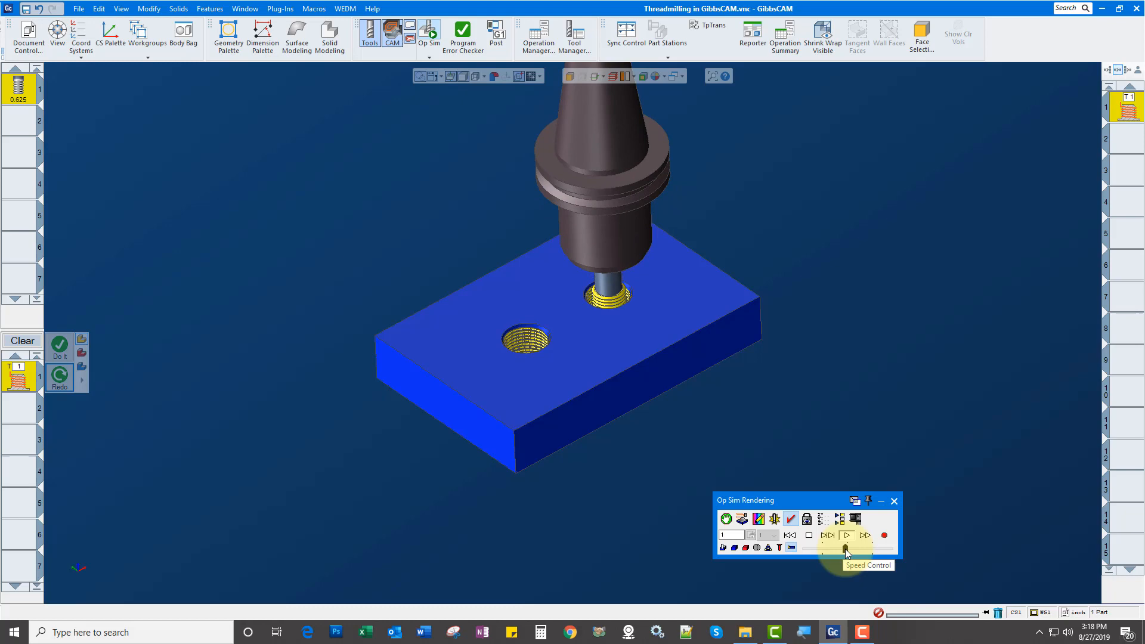
pyautogui.click(846, 535)
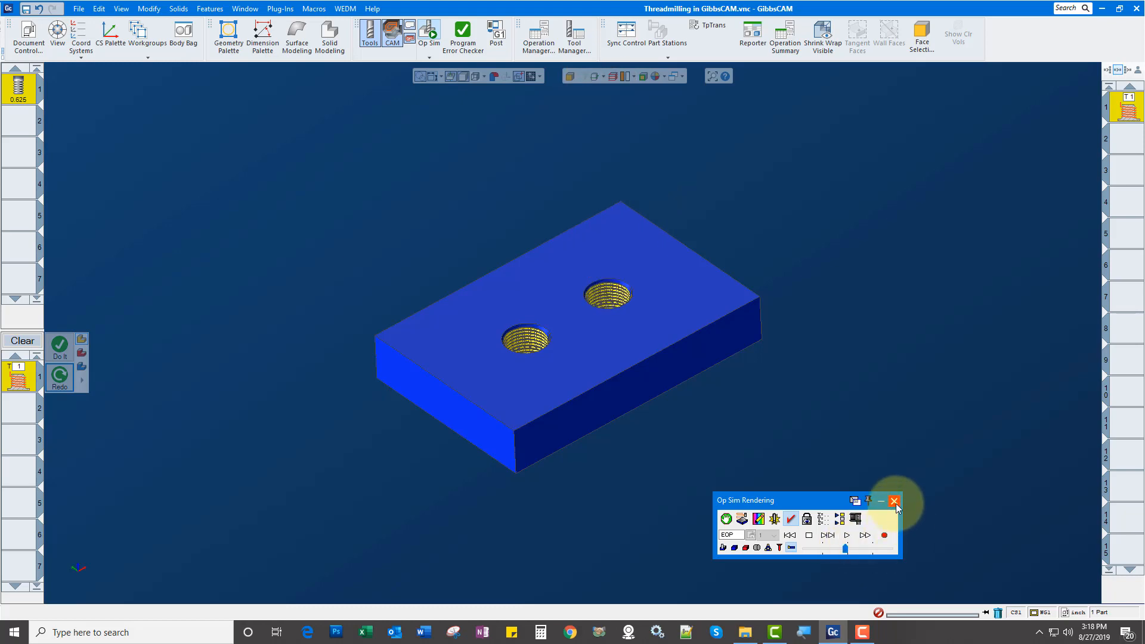